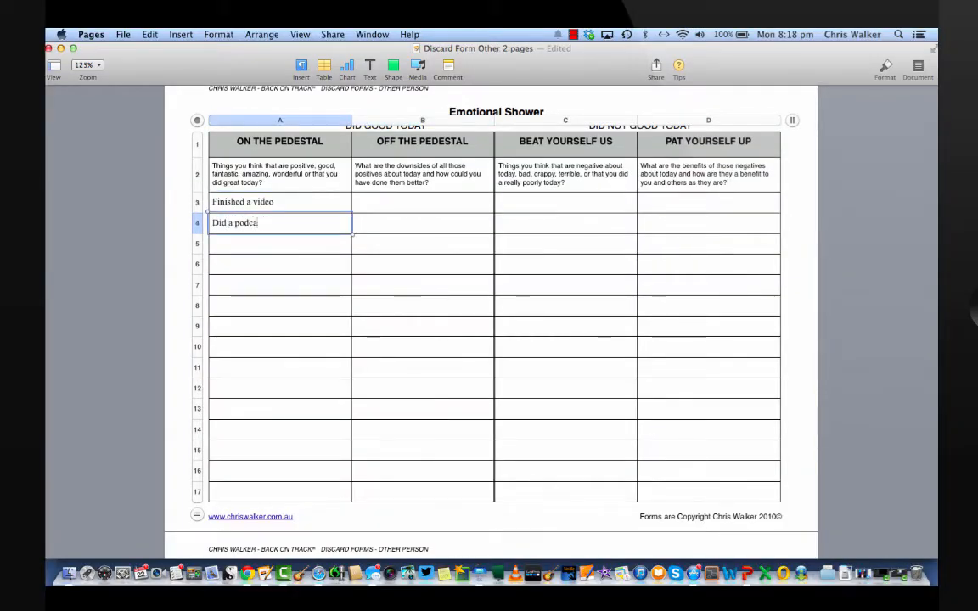
Add the remaining positives: Met 6 clients, the presentation, and Completed another task
type("Met 6 clients")
left_click(279, 264)
type("Creates a new")
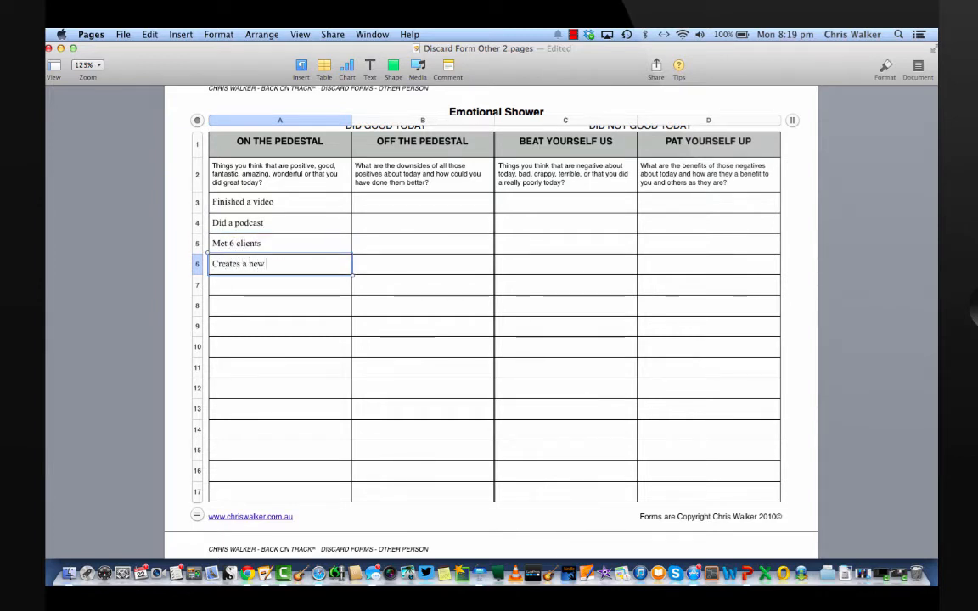
type("presentation")
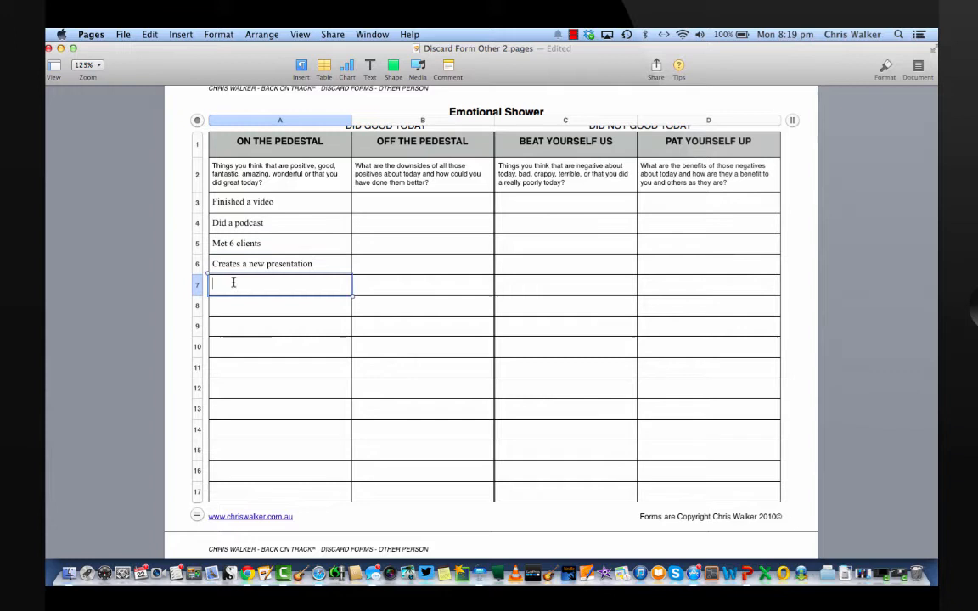
type("Completed another 30 day")
left_click(279, 305)
type("Uploaded new Prezi")
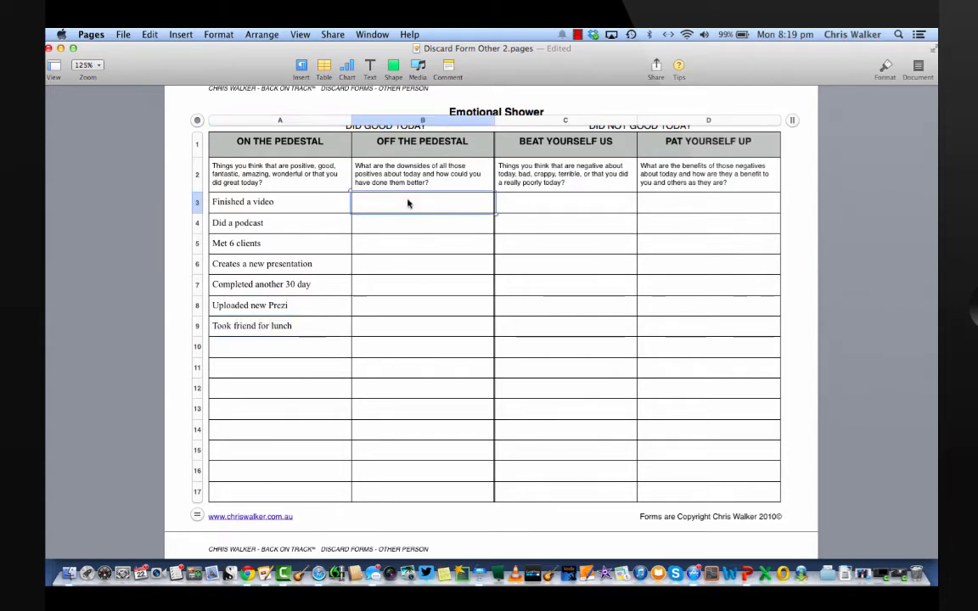
Enter negatives: Spent $400 on a busted tv, Didn't do..., Over trusted a..., Skipped lunch, Missed a..
type("Spent $400 on a busted tv")
left_click(565, 222)
type("Wasted a heap of energy on script")
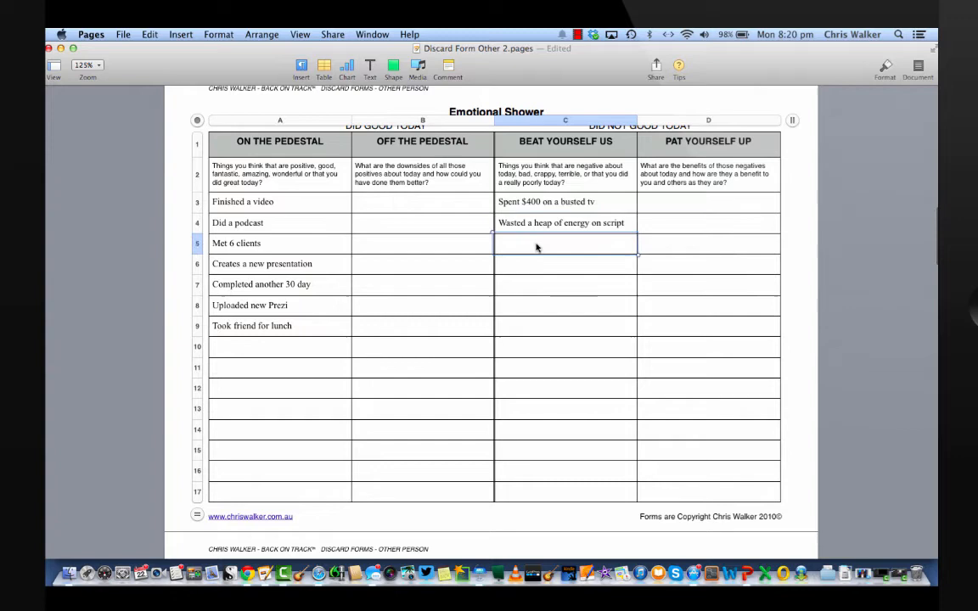
type("Didn't do training till 5.00pm")
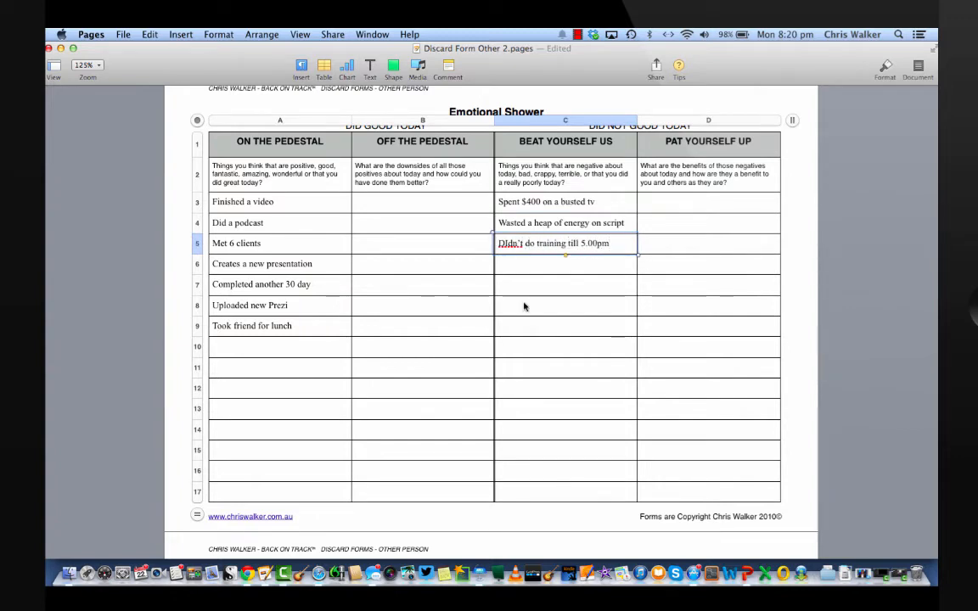
type("Over trusted a repair man")
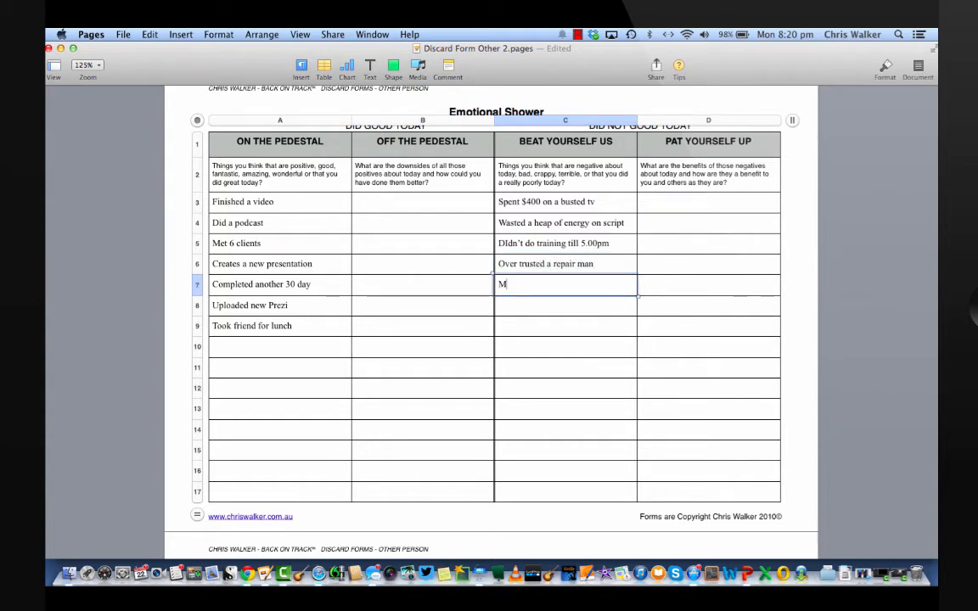
type("Skipped lunch")
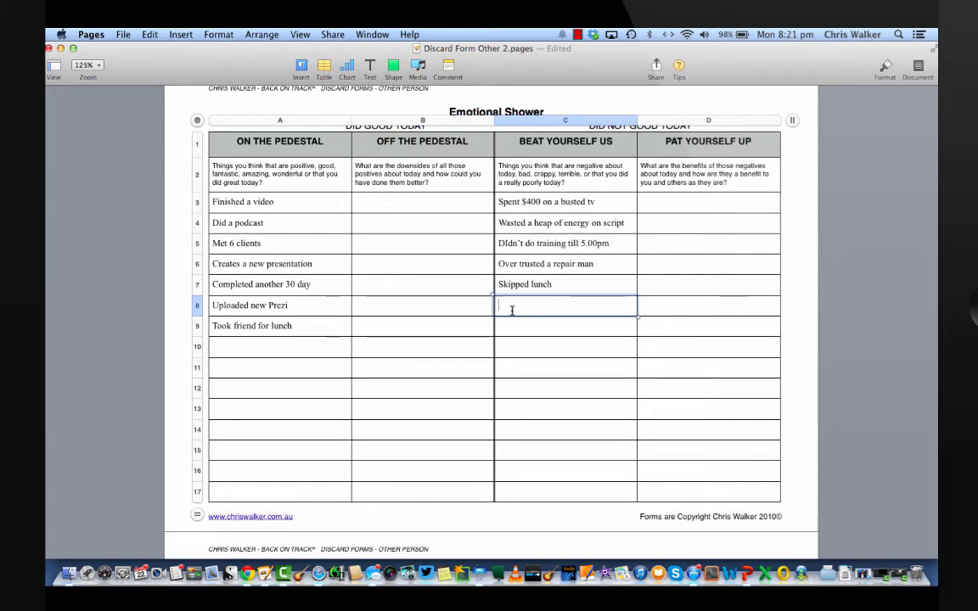
type("Missed an invoice")
left_click(565, 326)
type("No phone call to sister")
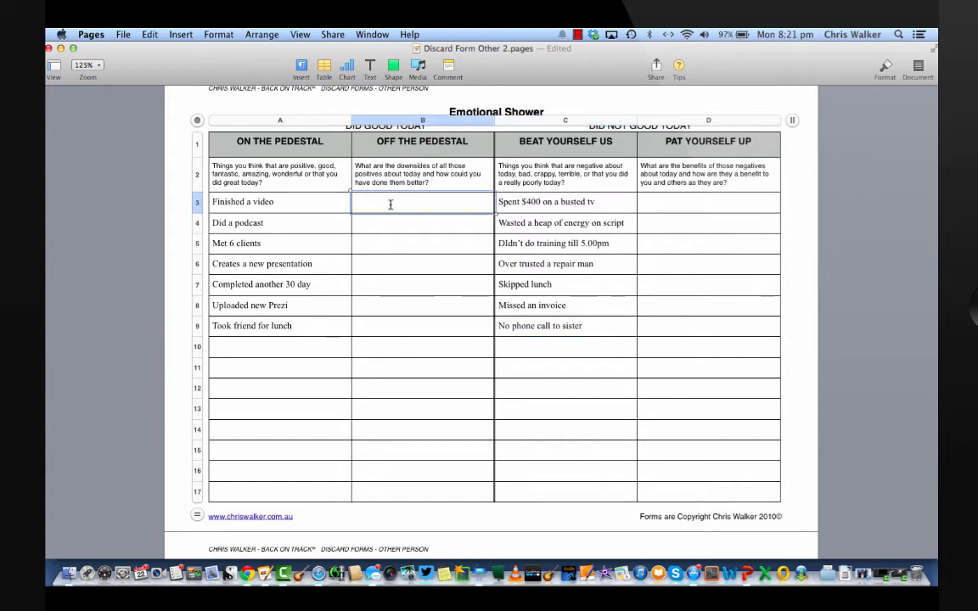
Enter downsides: rushed the last, Could..., Took too much time, more work fixing, ways to improve, Audio needs work
type("Probably rushed the last")
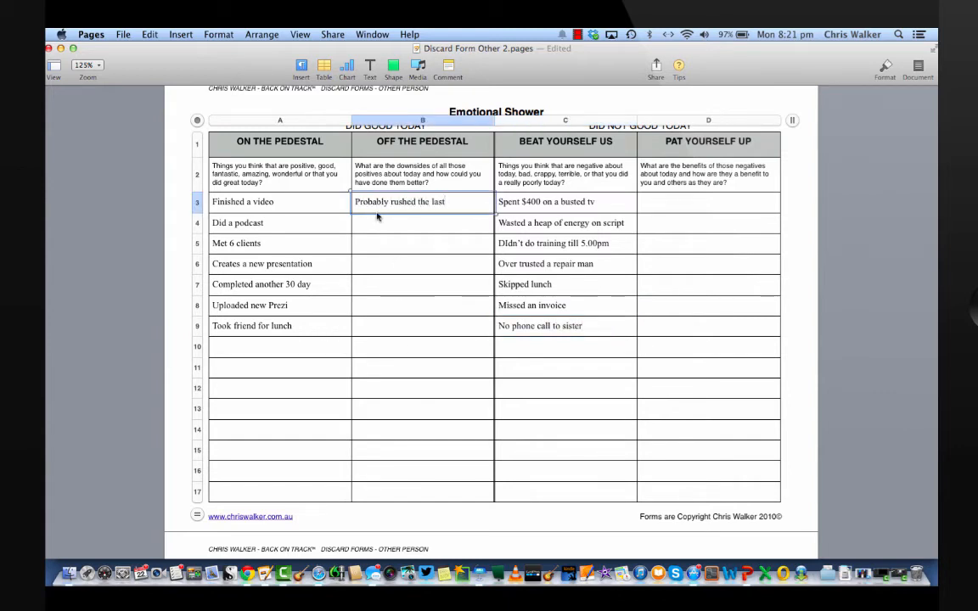
type("Could have scripted it better")
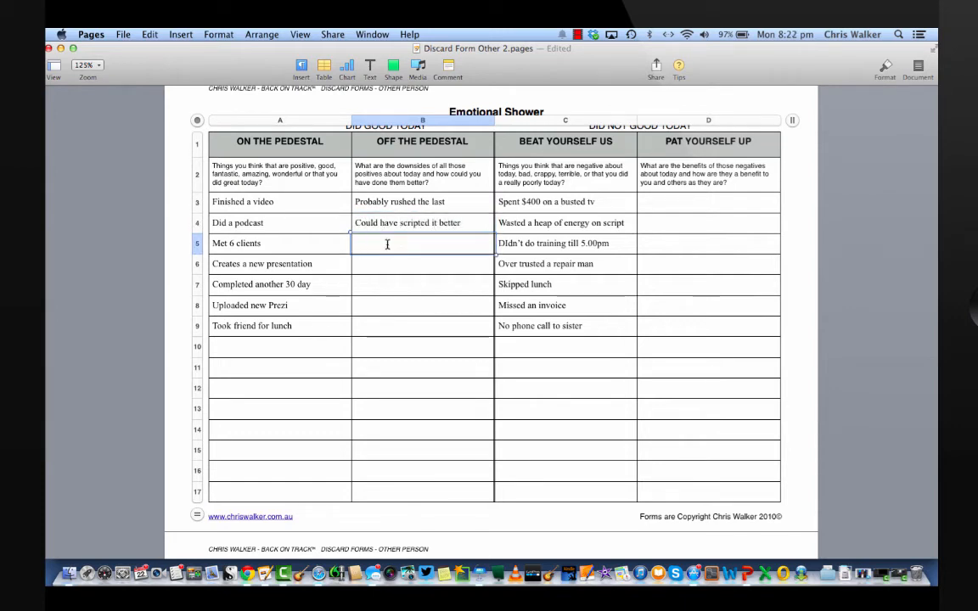
type("Took too much time sorting")
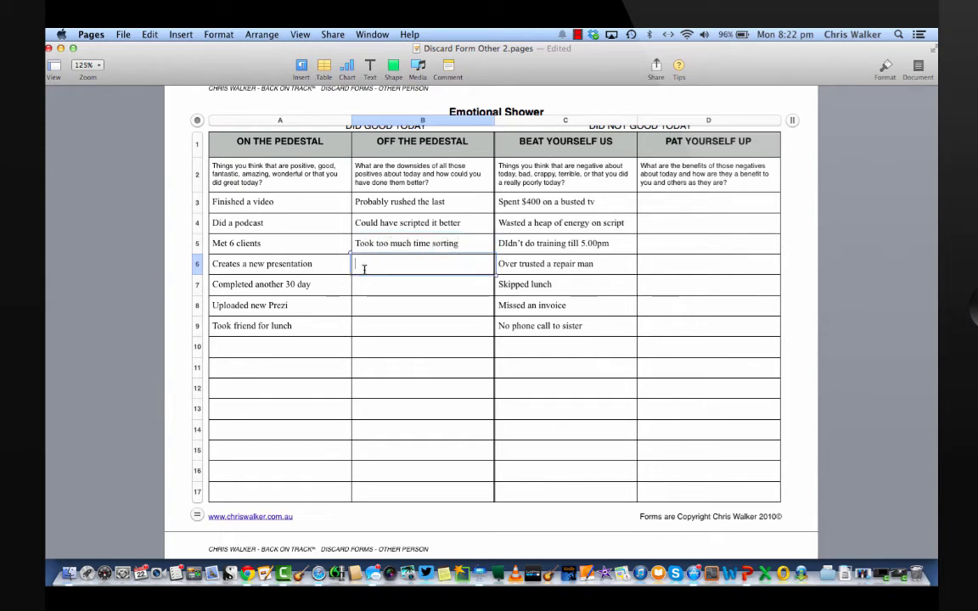
type("Now more work fixing")
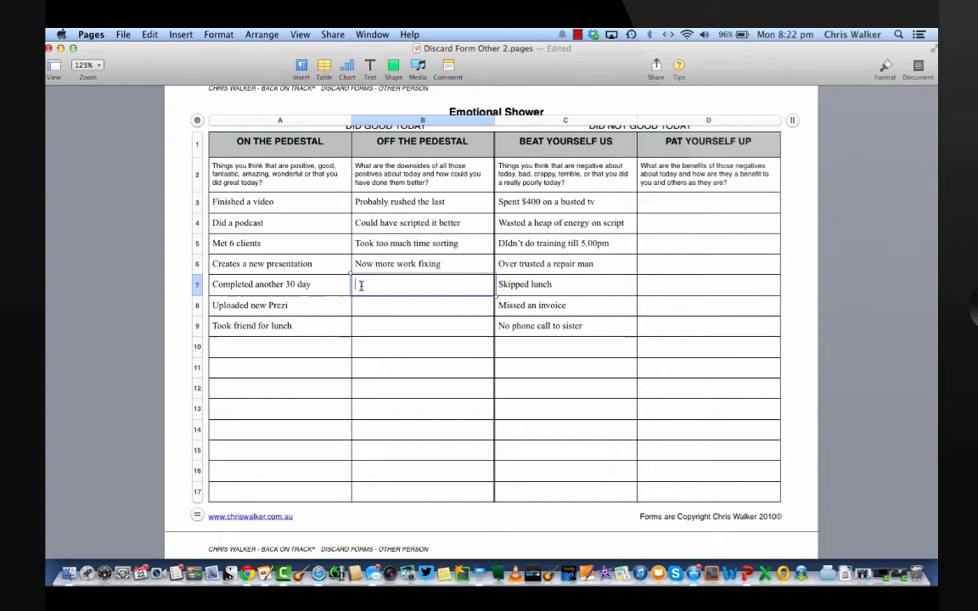
type("Saw many ways to imp")
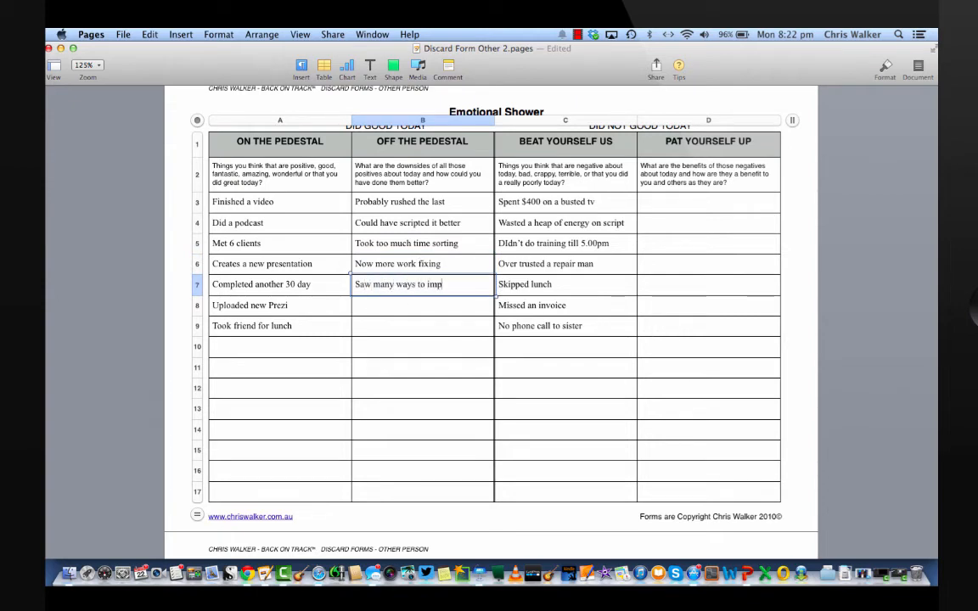
type("Audio needs attention")
left_click(422, 326)
type("Low value helping them")
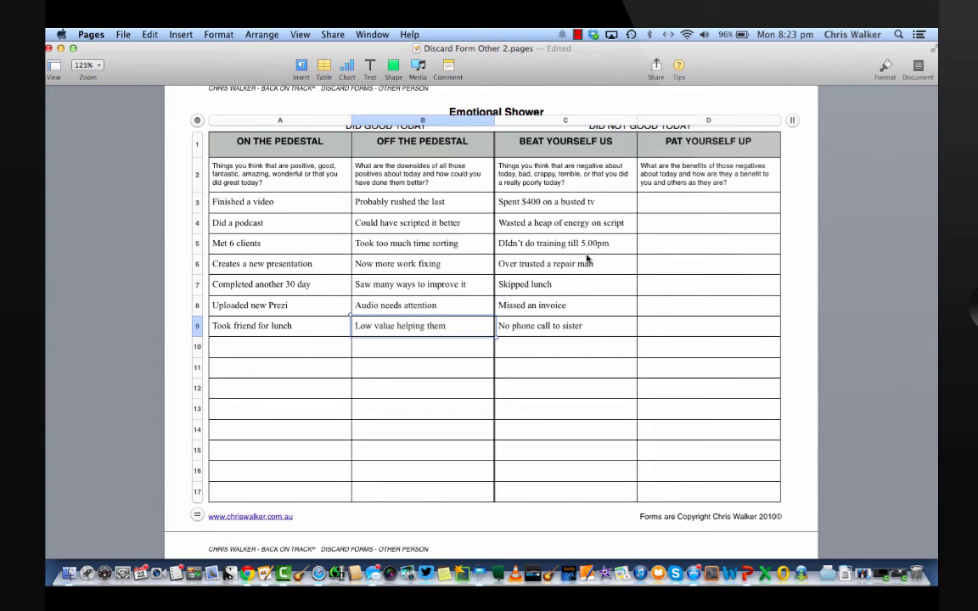
Start the PAT YOURSELF UP column with the first benefit, Fed the tv man's family
type("Fed the tv man's family")
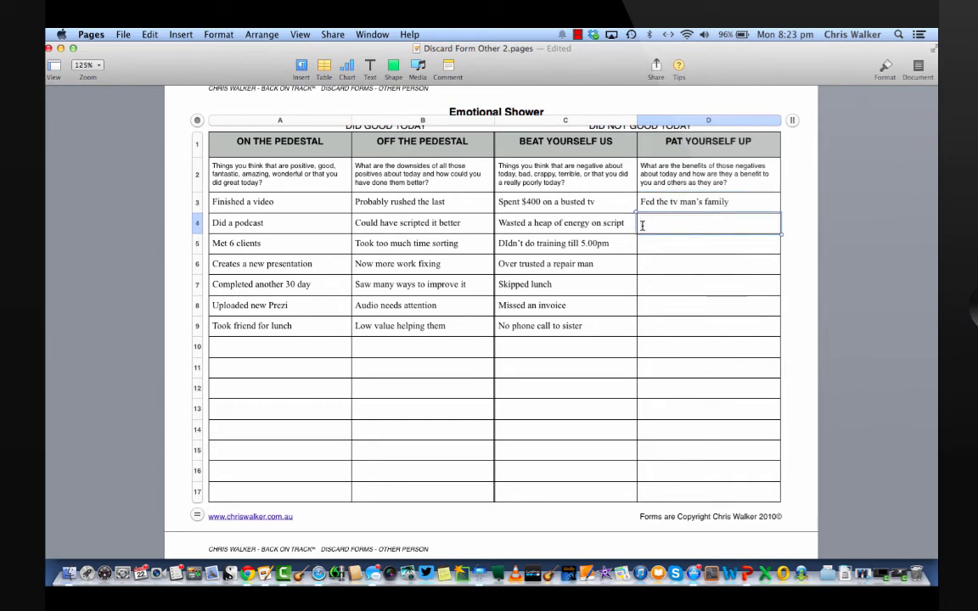
Enter benefits: Relaxing and creative, Got heaps..., Treat people as you wish, and Prioritised other stuff
type("Relaxing and creative")
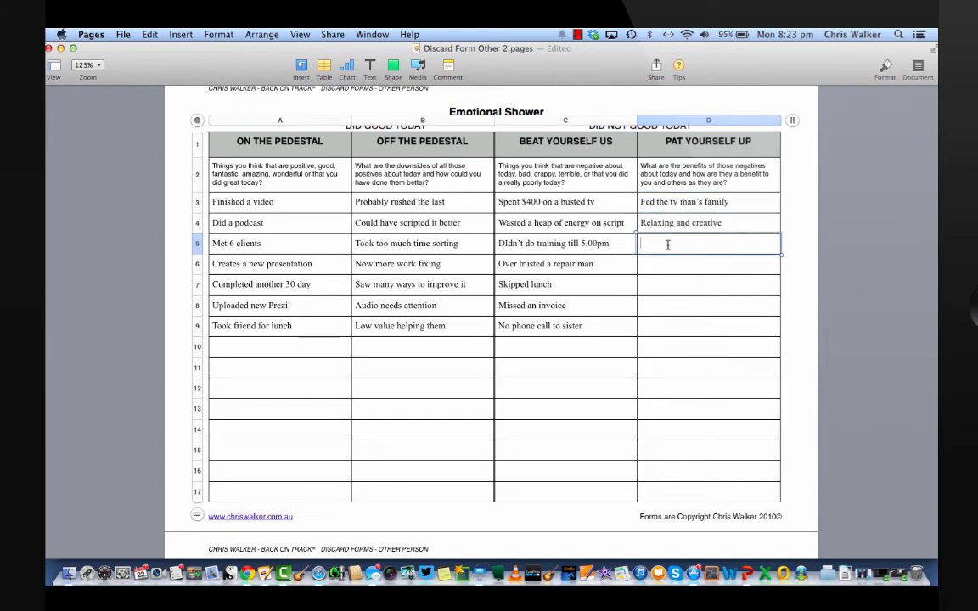
type("Got heaps done this AM")
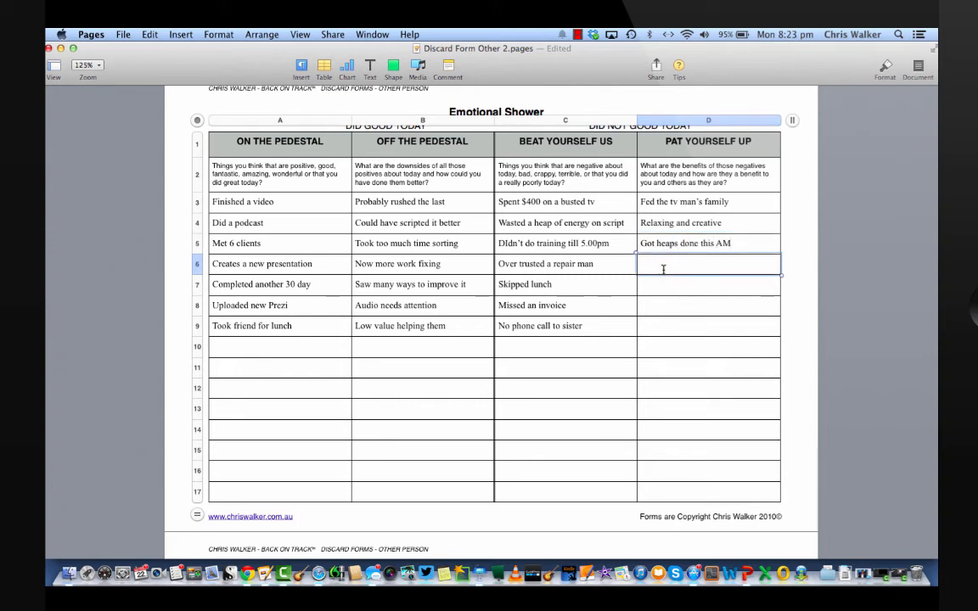
type("Treat people as you wish them to be")
left_click(708, 285)
type("No burst morning so no need t")
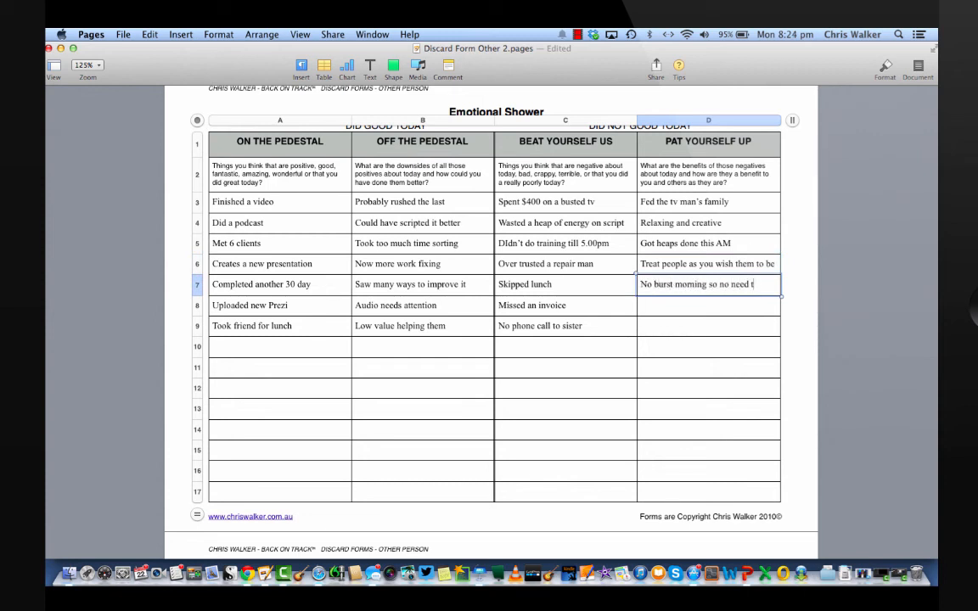
left_click(708, 305)
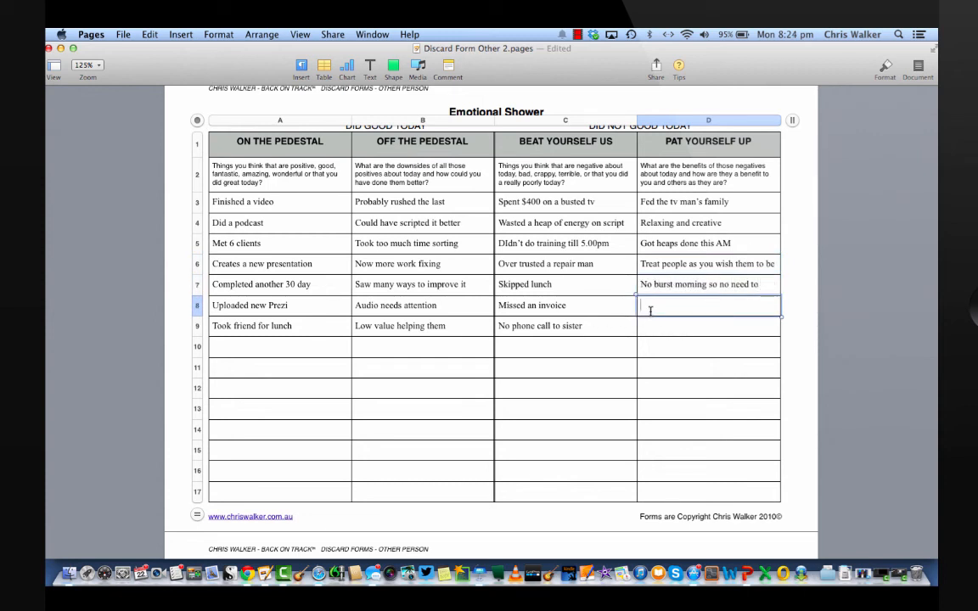
type("Prioritised other stuff")
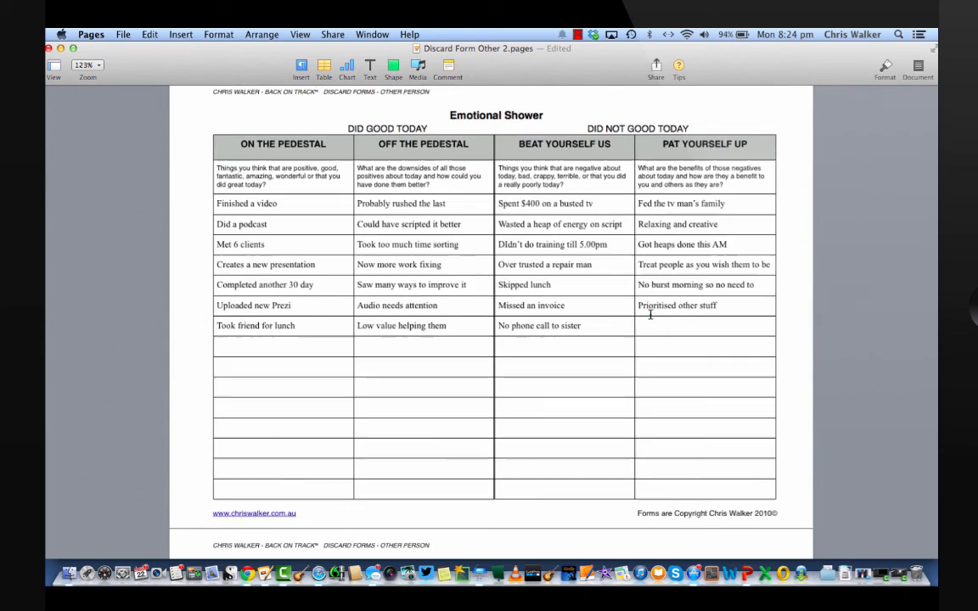